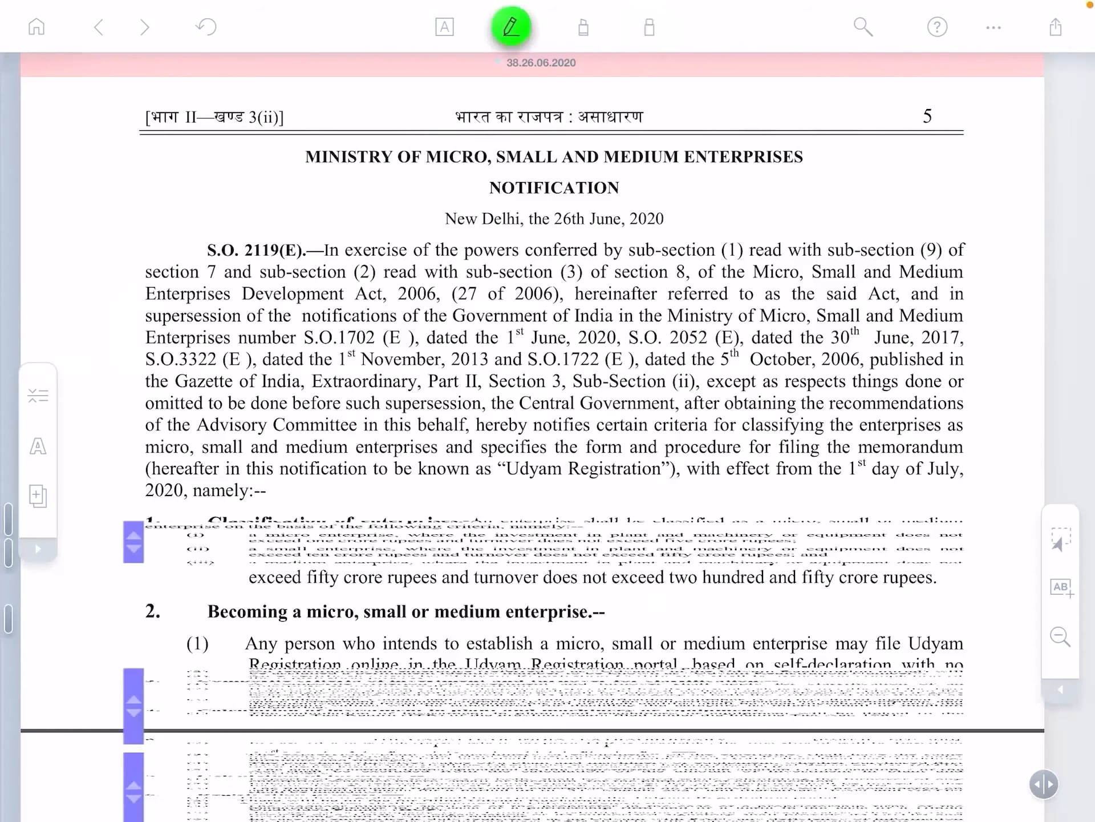
Step: Underline the ministry heading, the NOTIFICATION title and the date 26th June, 2020 in green
drag(303, 178, 482, 178)
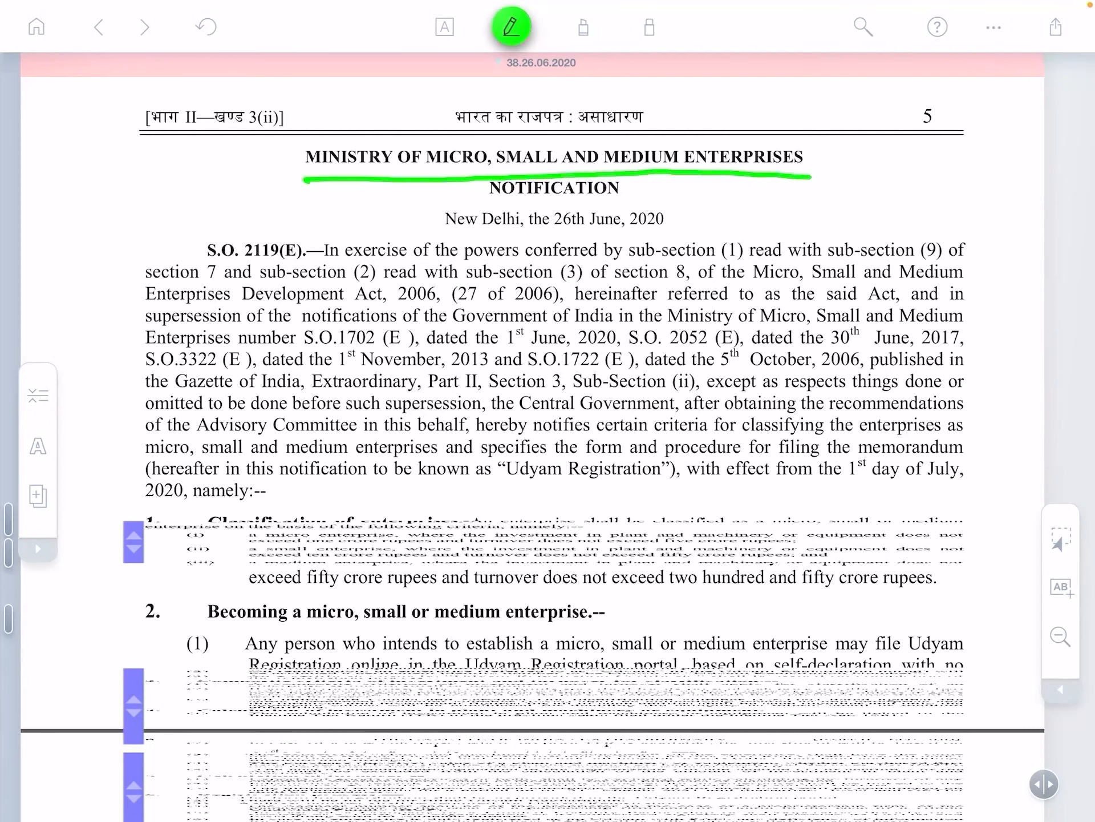
drag(494, 203, 618, 203)
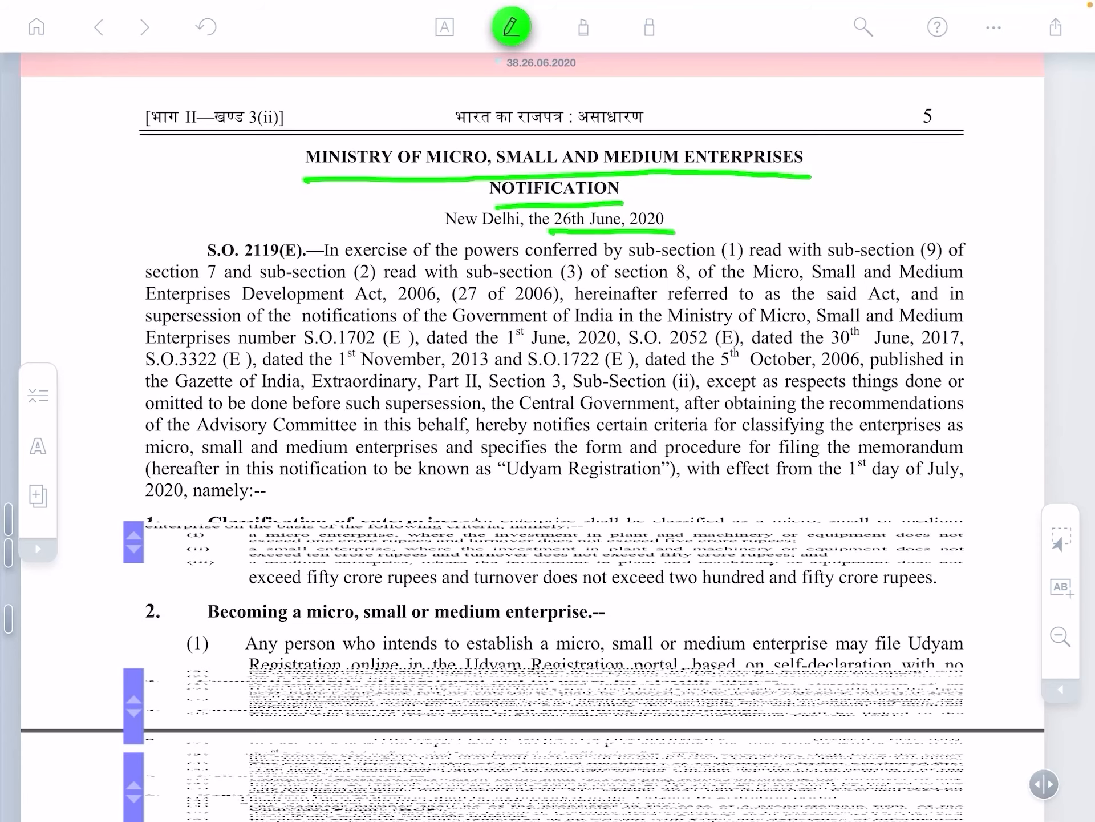
Step: Reach paragraph 7, Registration of existing enterprises, and switch to text selection to excerpt it
scroll(down, 3)
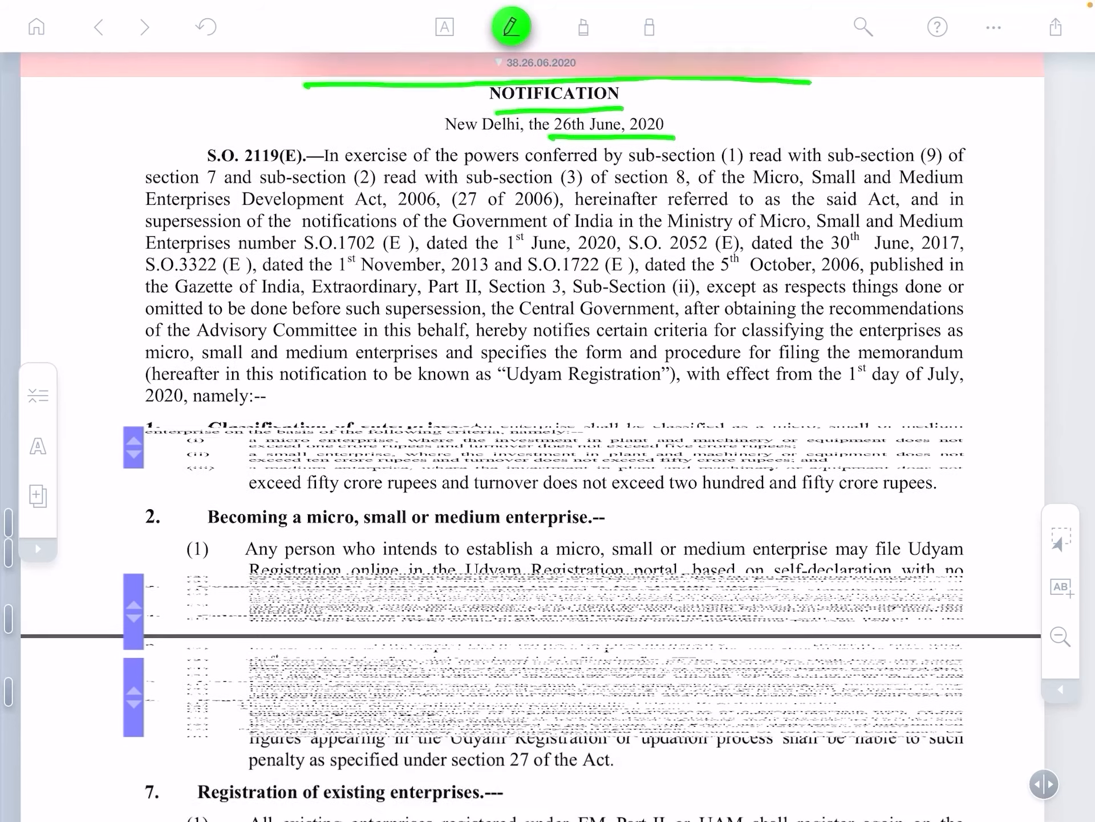
scroll(down, 3)
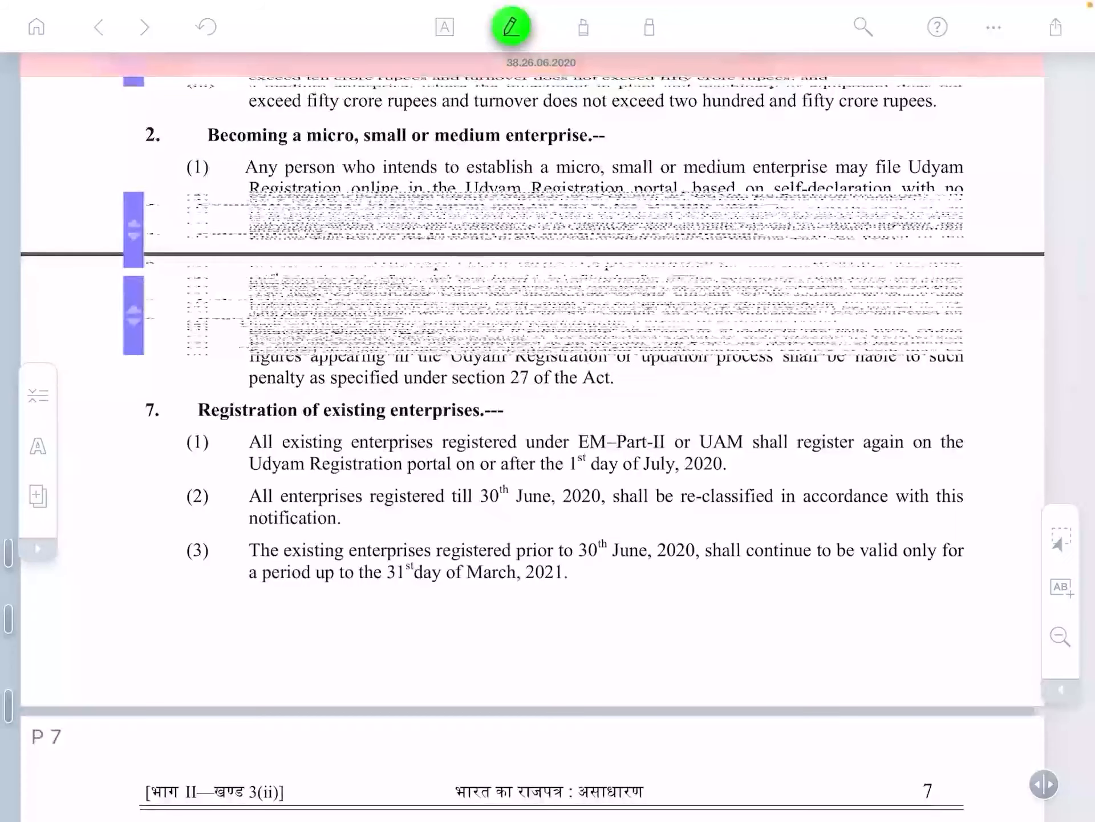
click(445, 26)
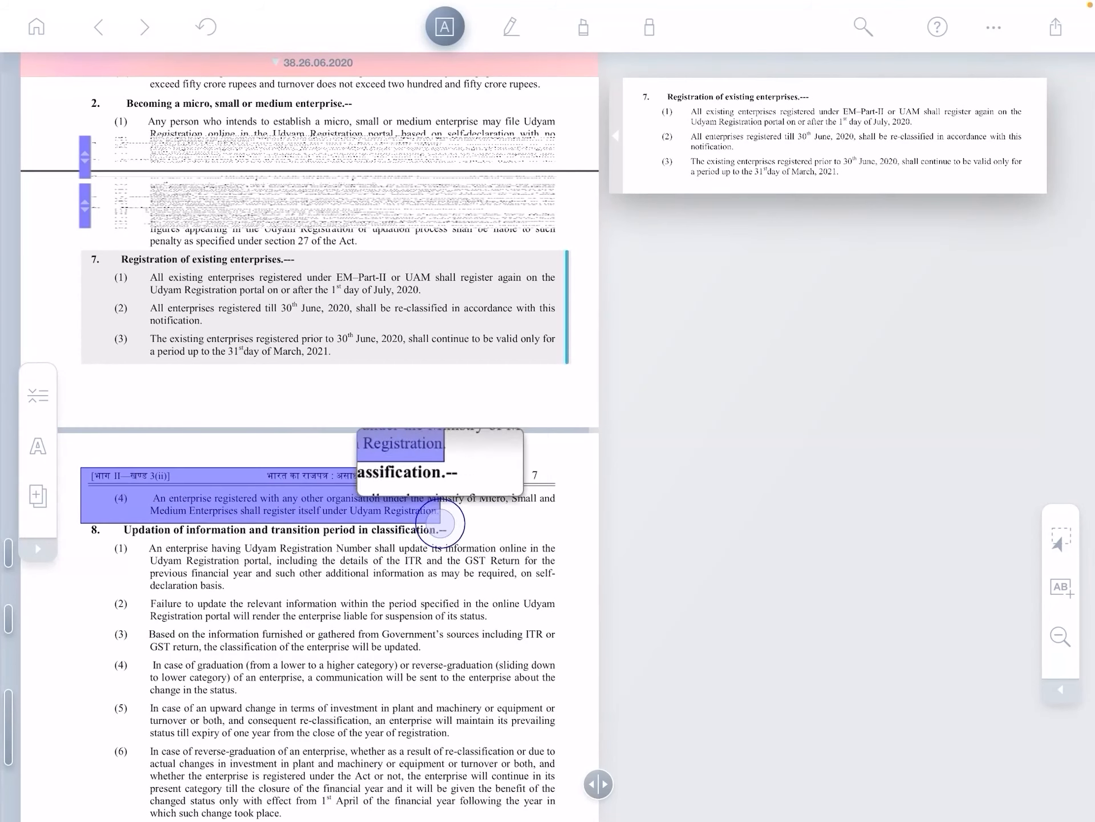
Step: Place sub-paragraph (4) from page 7 in the workspace below the paragraph 7 excerpt
click(441, 522)
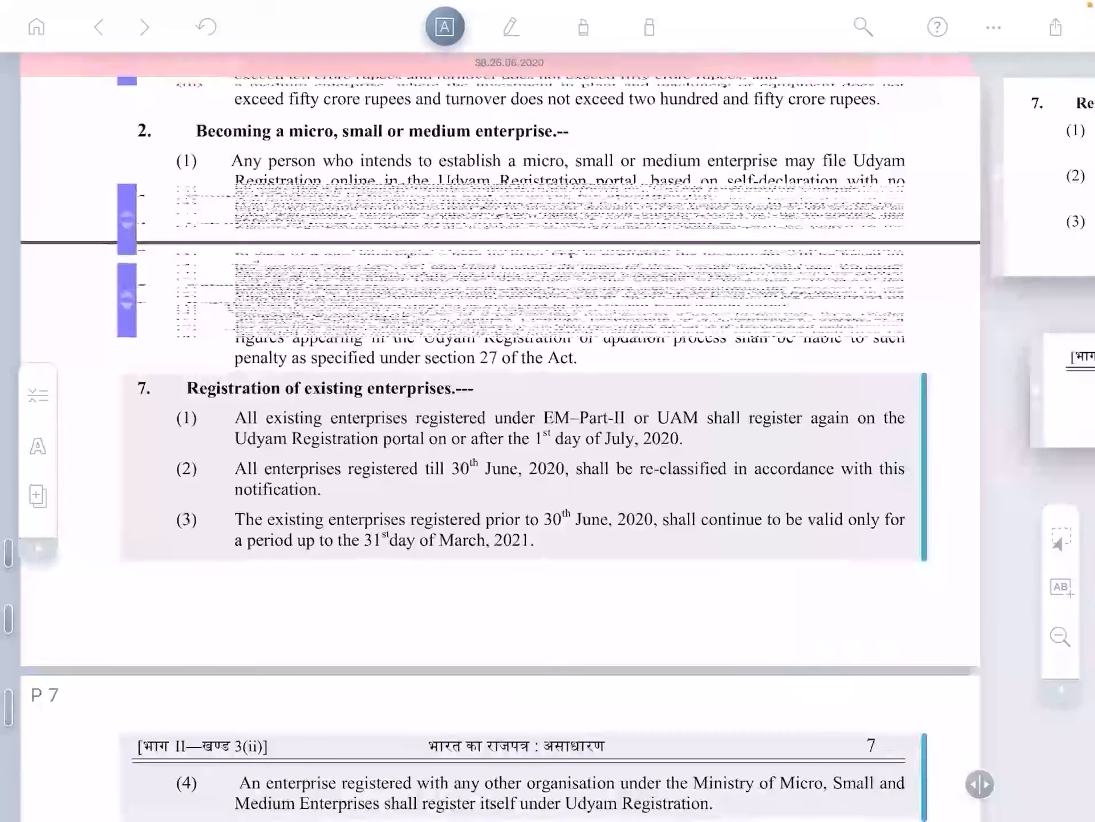
Step: Bring up 41.16.06.2021.pdf from the project's documents to excerpt its substitution clause
click(36, 495)
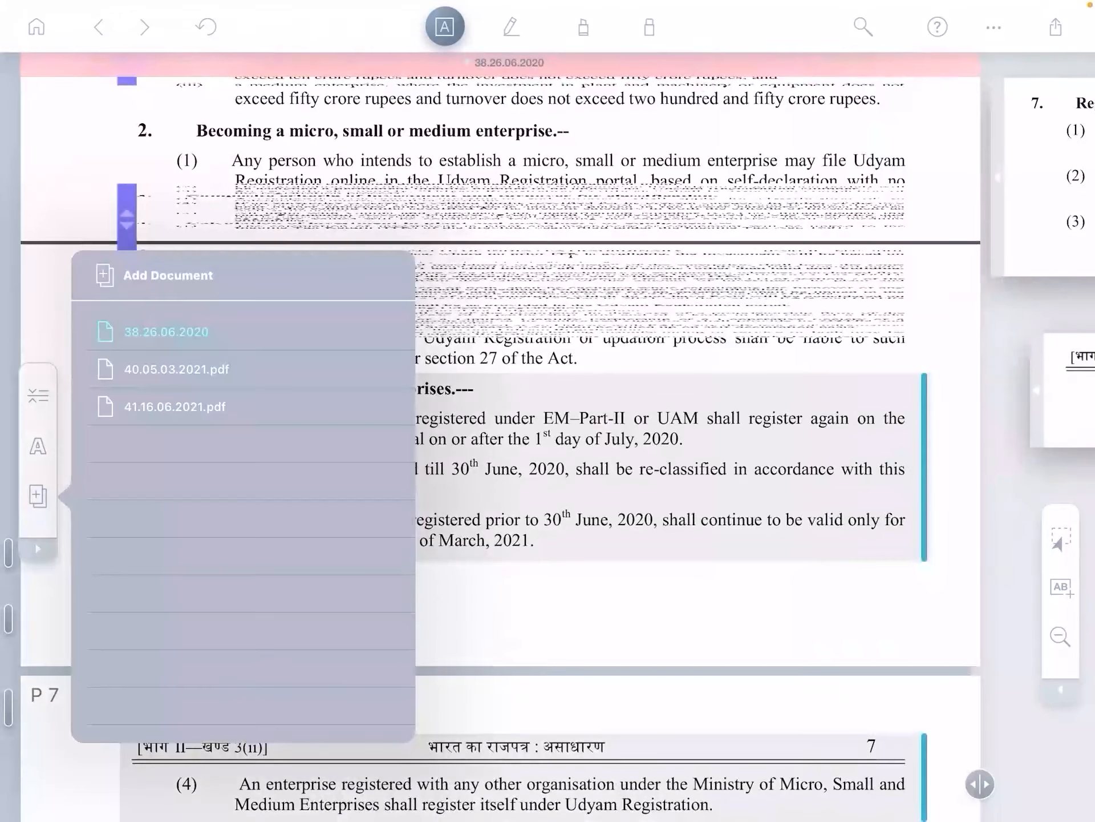
click(175, 406)
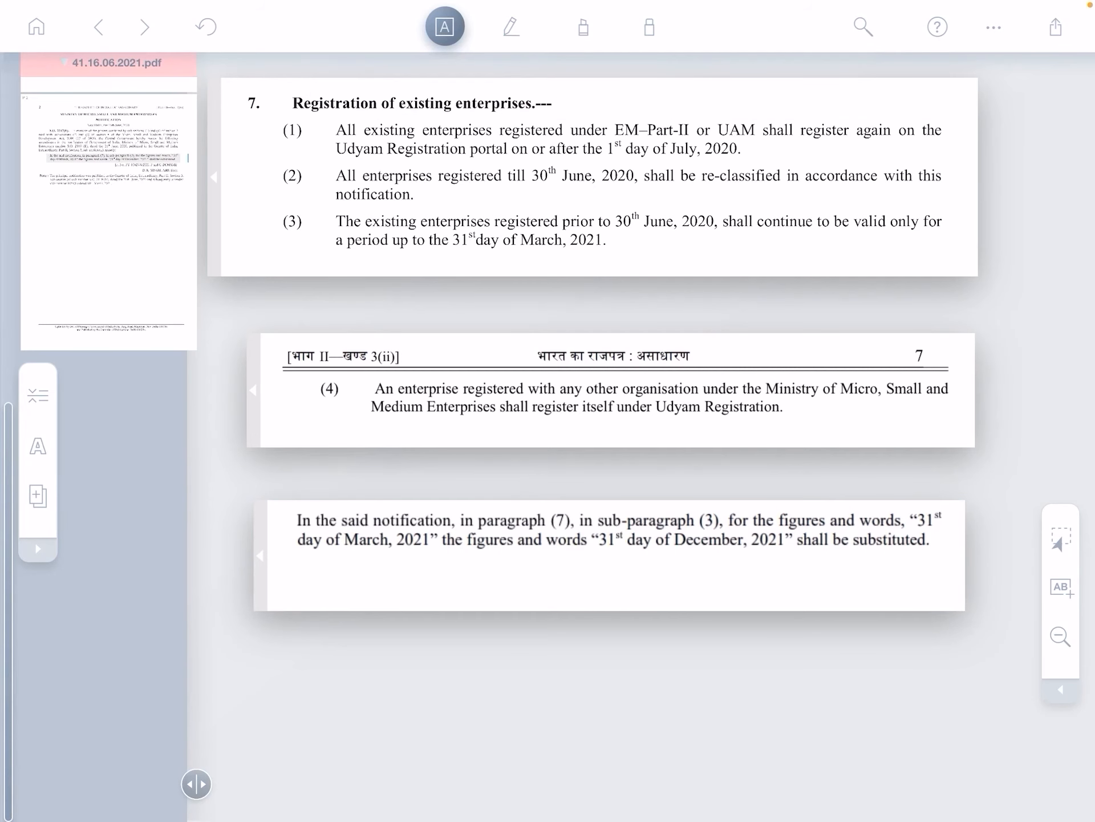
Step: With green ink, underline sub-paragraph (3) and paragraph (7) references in the amendment excerpt
click(647, 27)
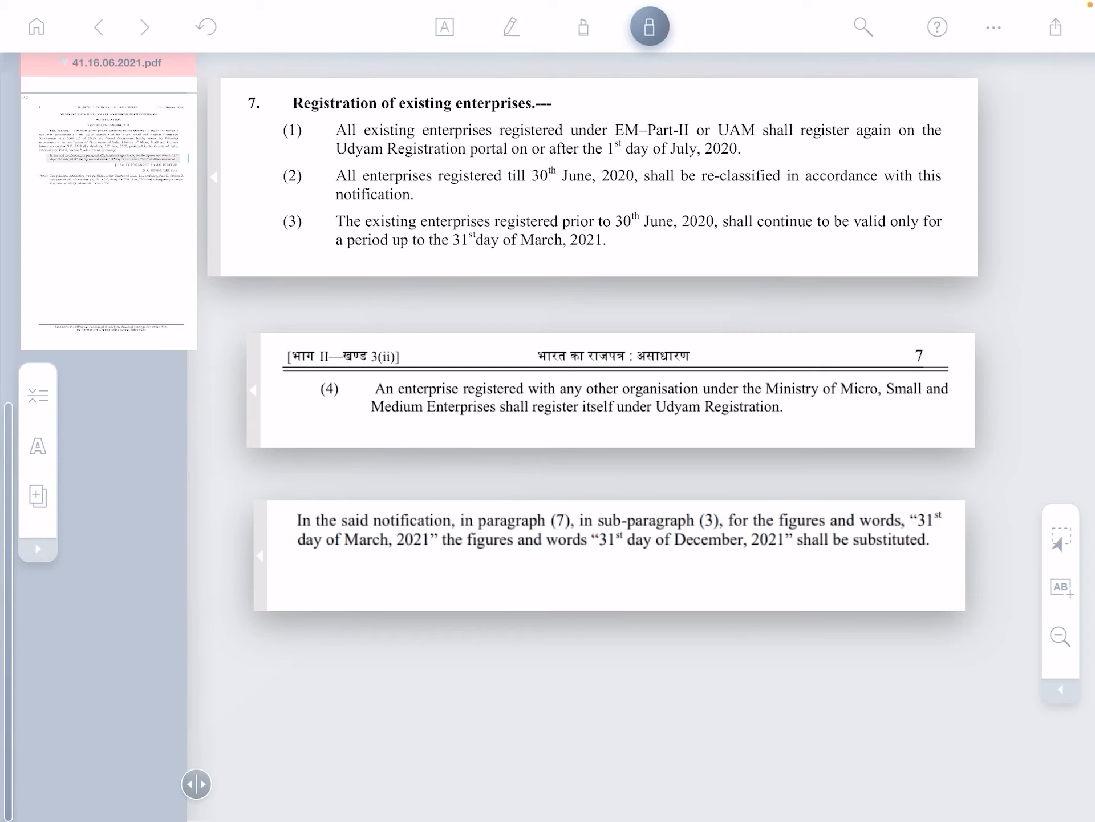
click(513, 28)
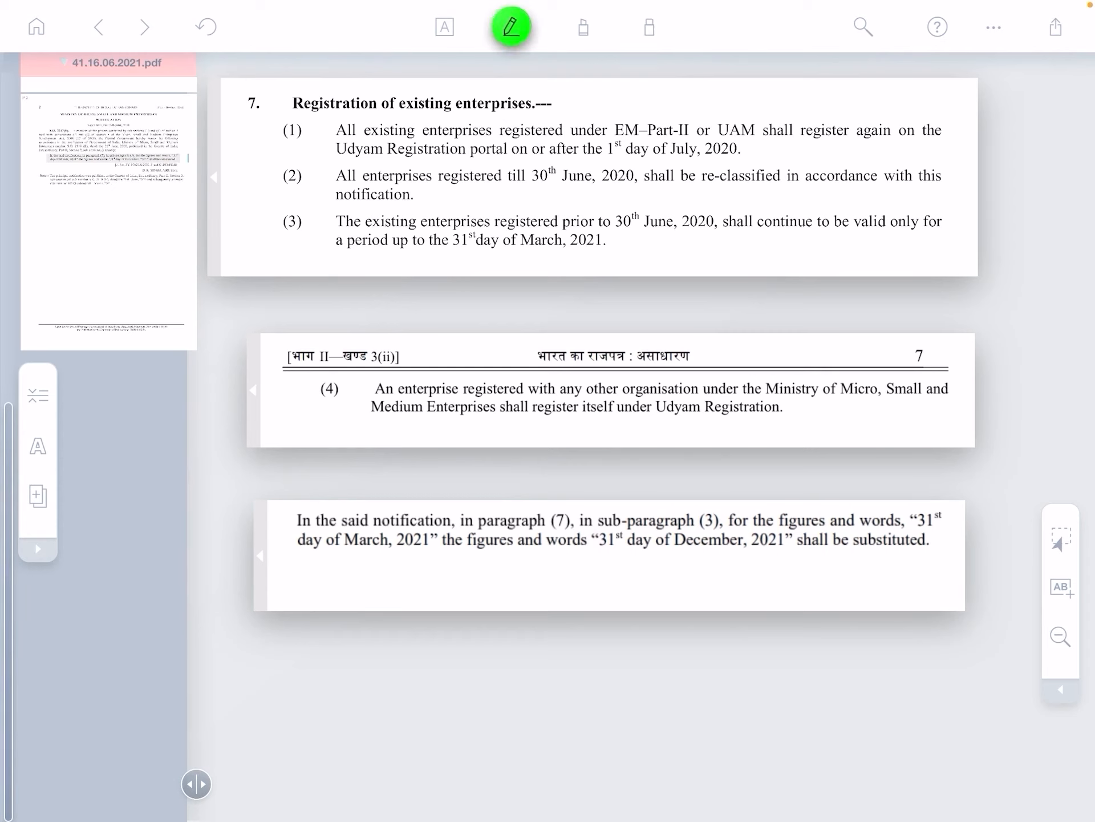
drag(581, 530, 723, 530)
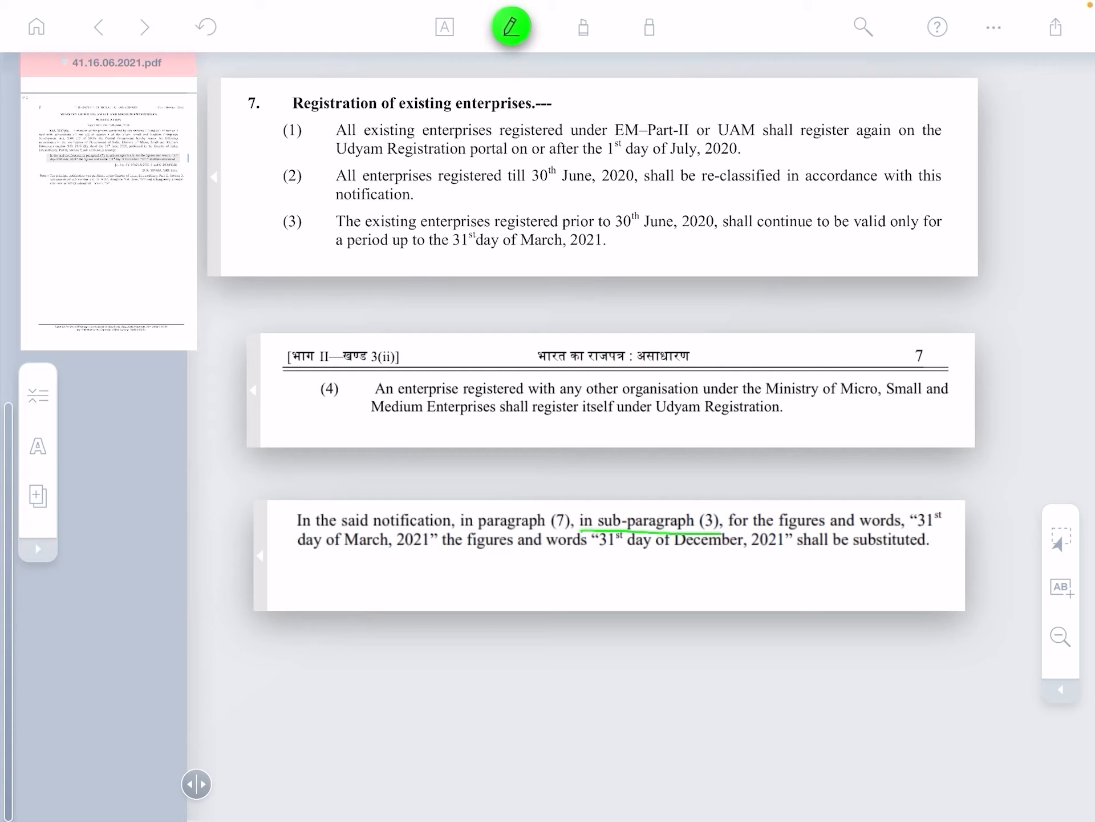
drag(478, 531, 586, 530)
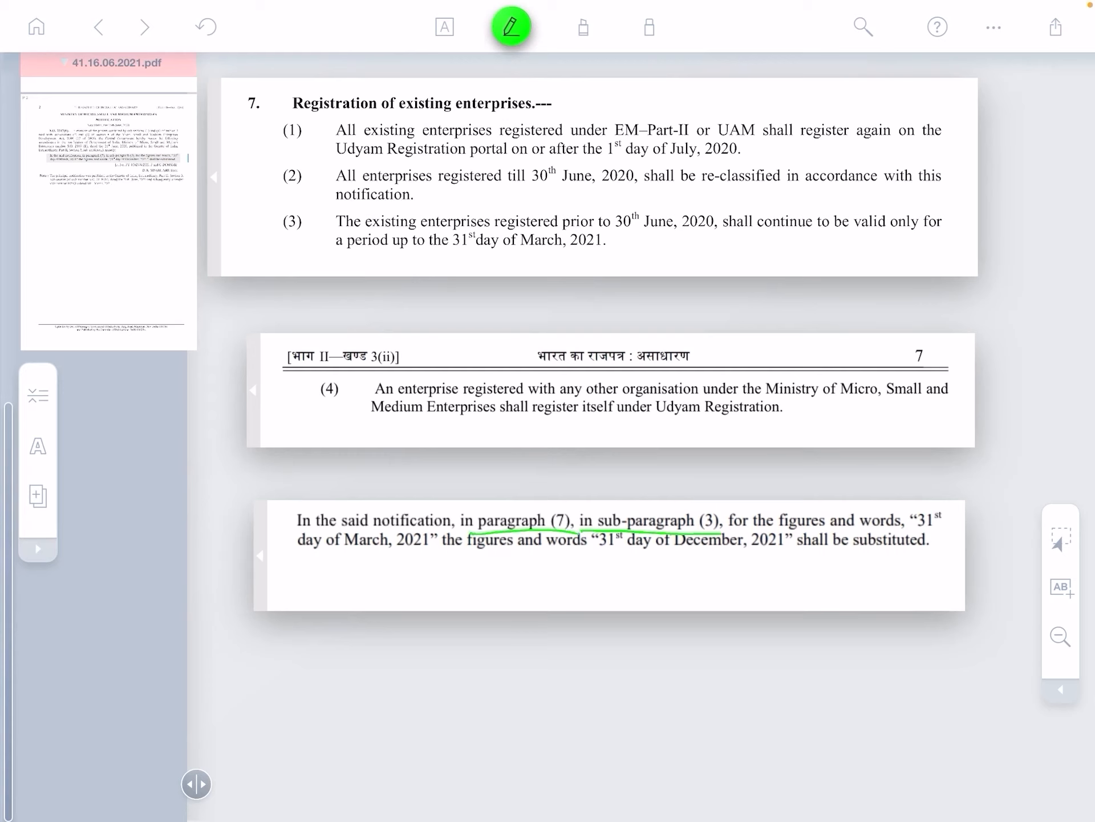
Step: Mark the March 2021 wording, the December 2021 replacement, and the 31st March, 2021 date in paragraph 7
drag(273, 213, 307, 237)
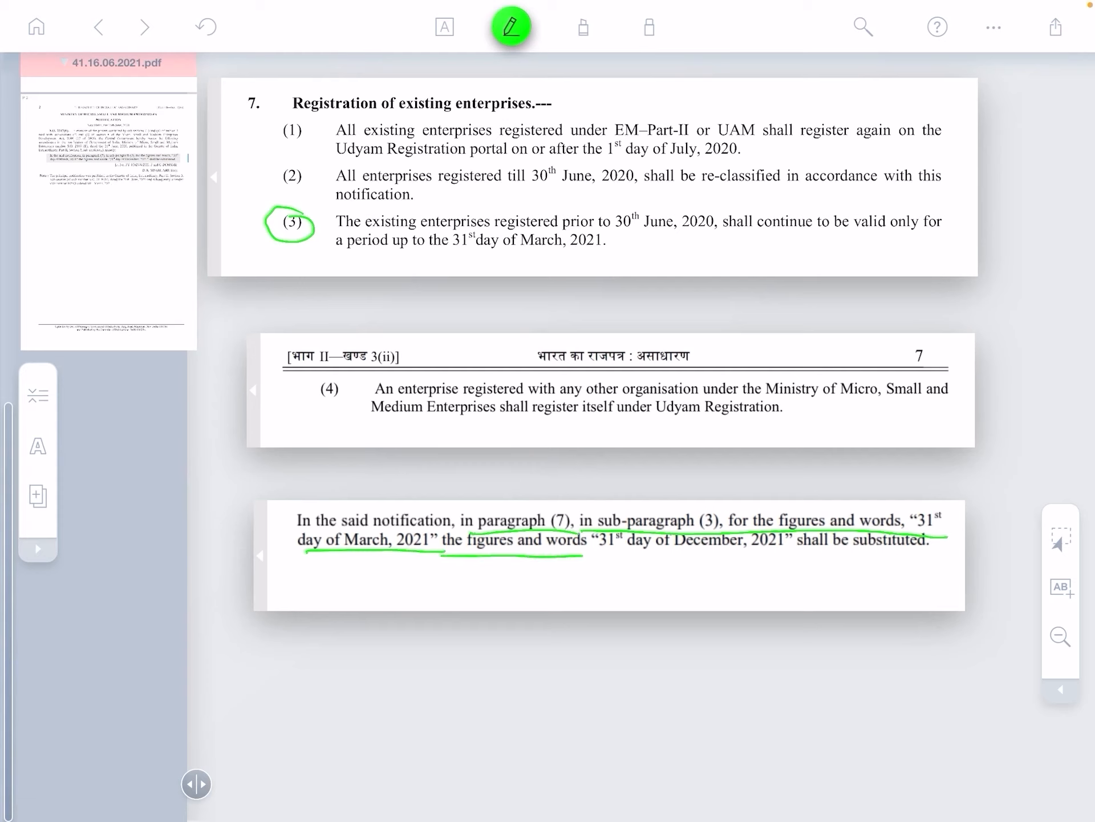
drag(629, 559, 796, 559)
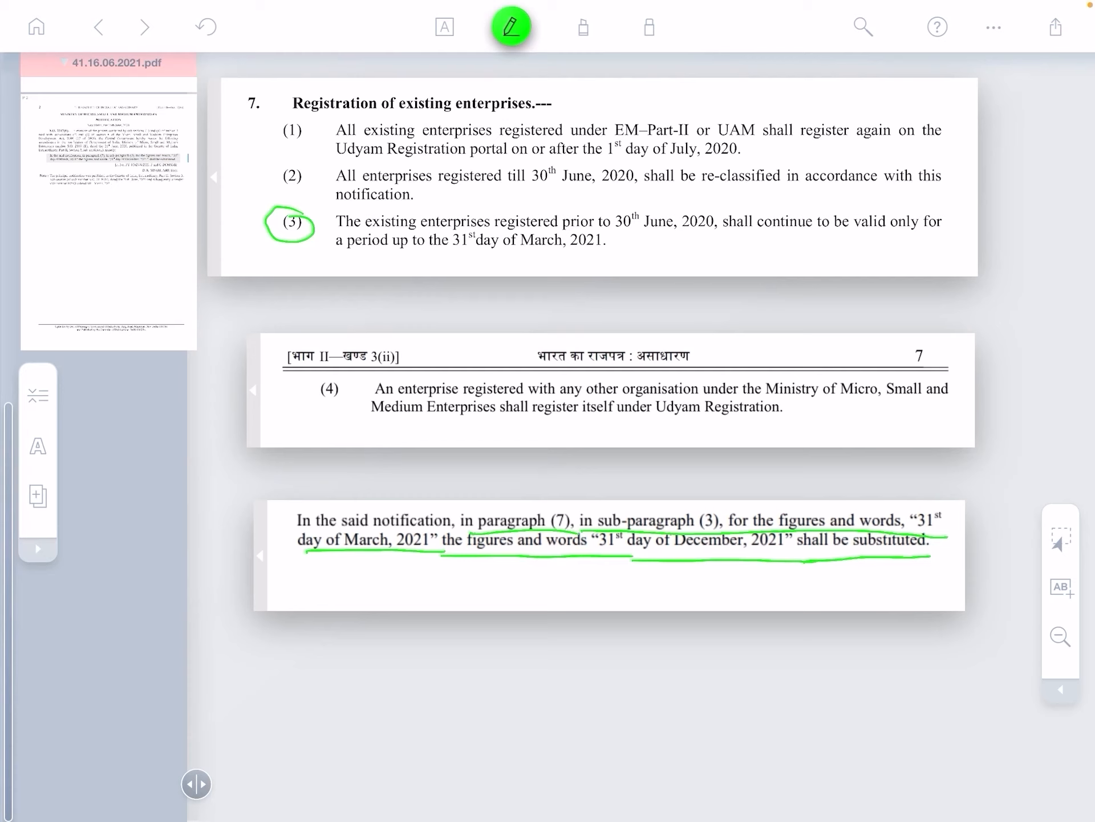
drag(453, 259, 609, 256)
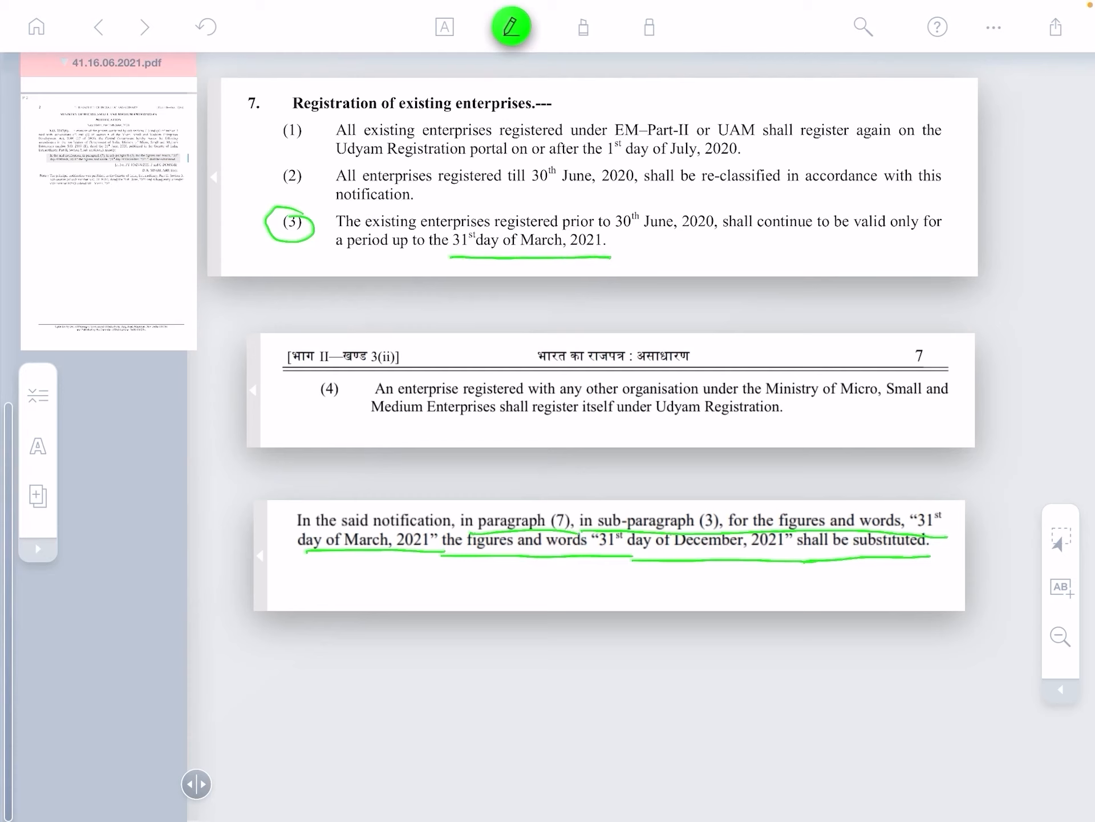